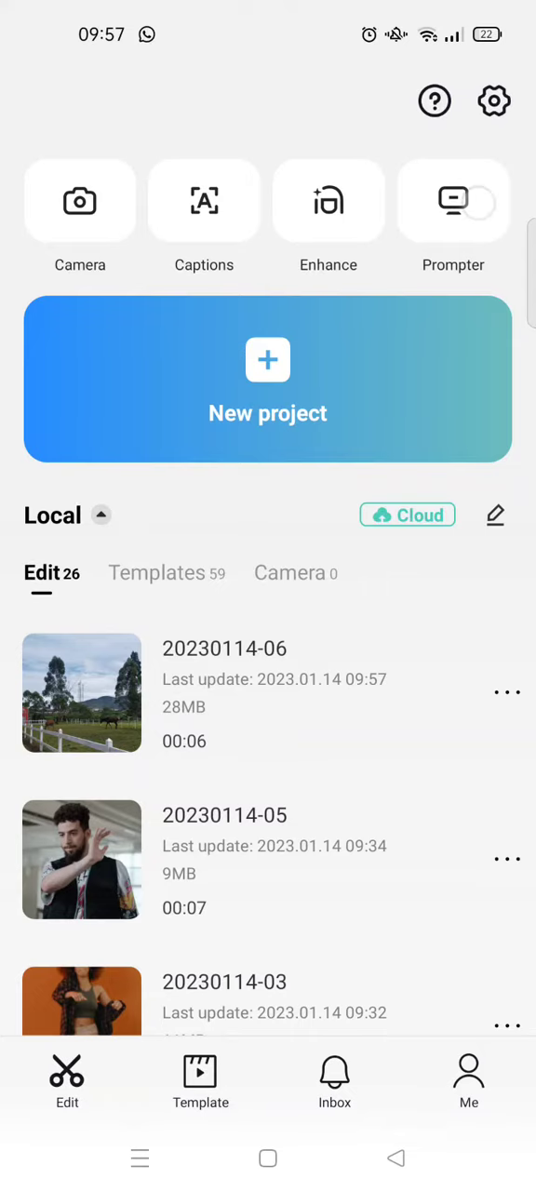
Open the Prompter camera from the CapCut home screen
left_click(454, 201)
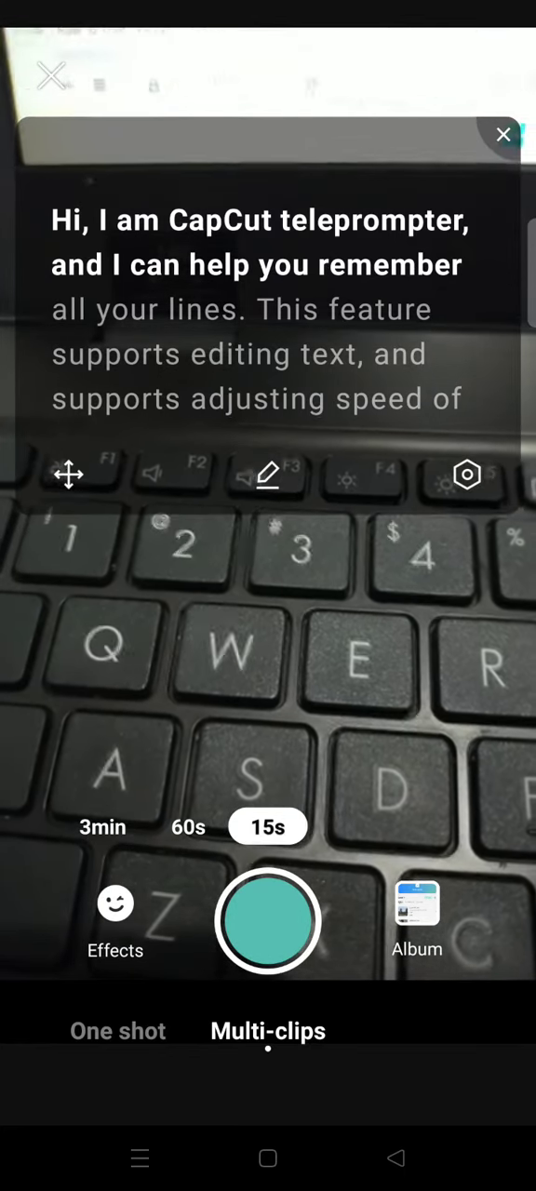
Switch recording length to 60s and open the Green Screen camera effects
left_click(188, 826)
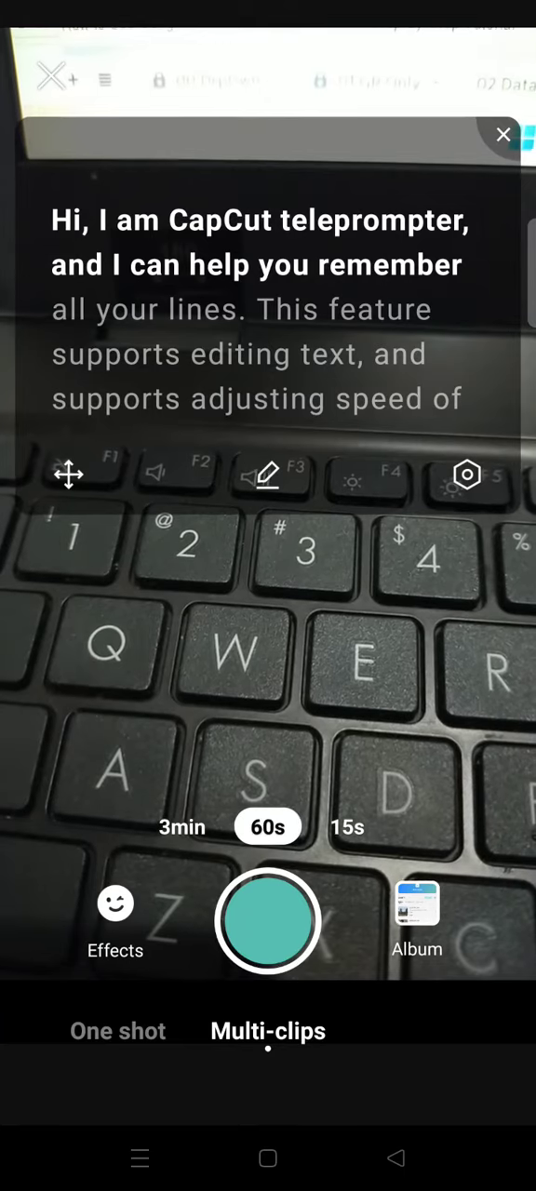
left_click(182, 826)
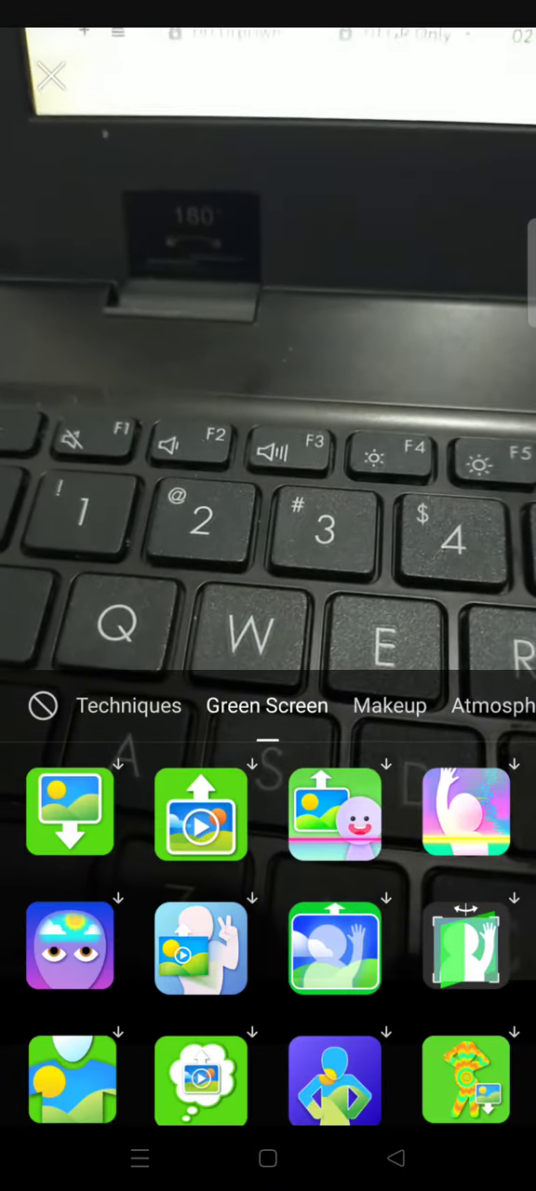
Browse the Makeup effects, close the panel, and edit the prompter script
left_click(390, 705)
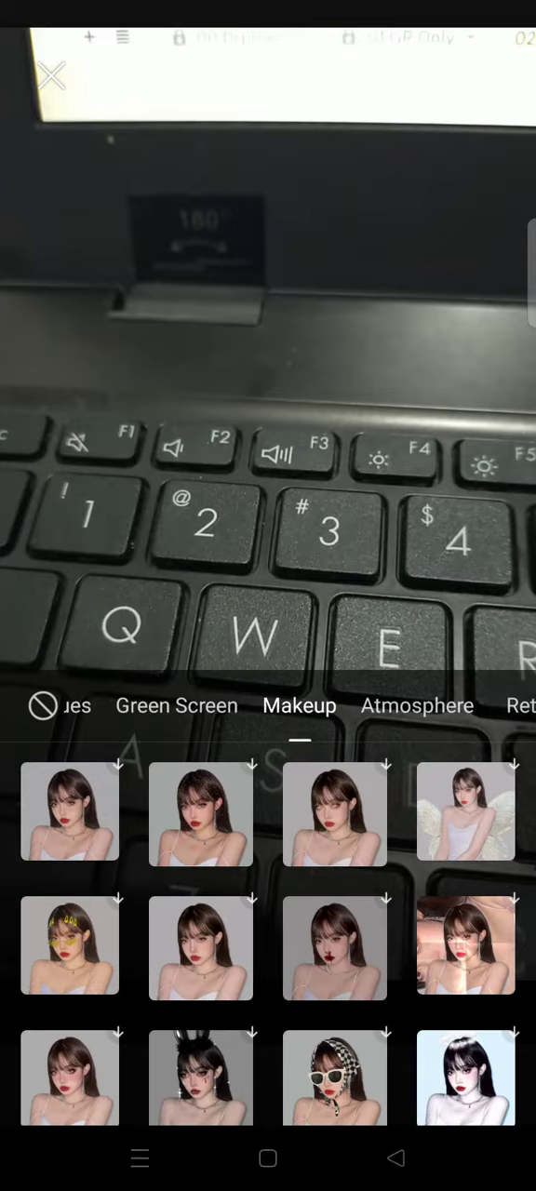
left_click(417, 705)
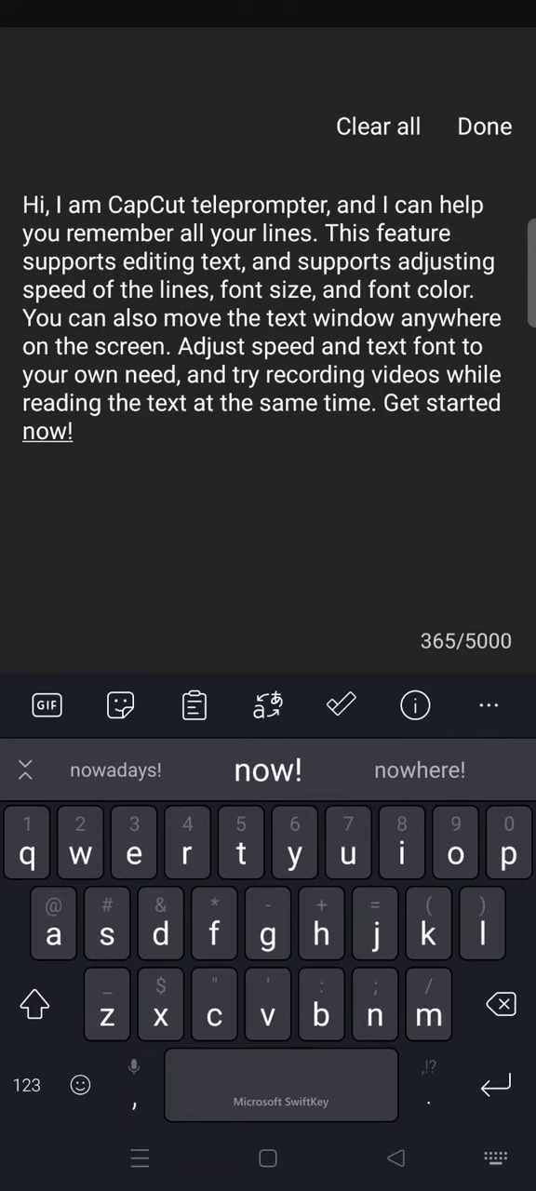
Save the teleprompter script with Done and record a clip of the keyboard
left_click(488, 704)
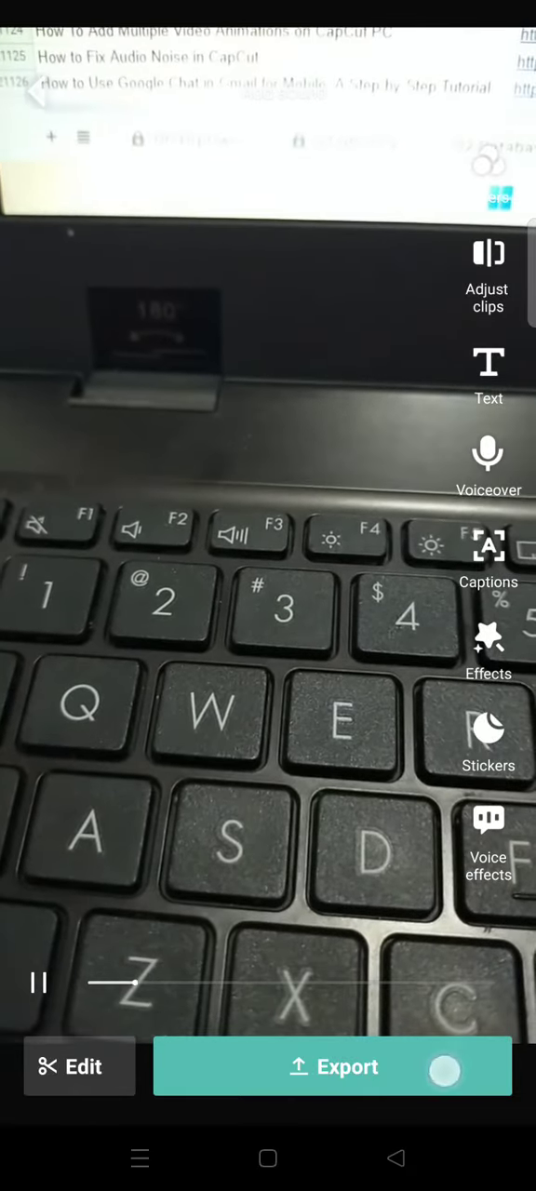
Export the recorded video and dismiss the low battery warning
left_click(333, 1067)
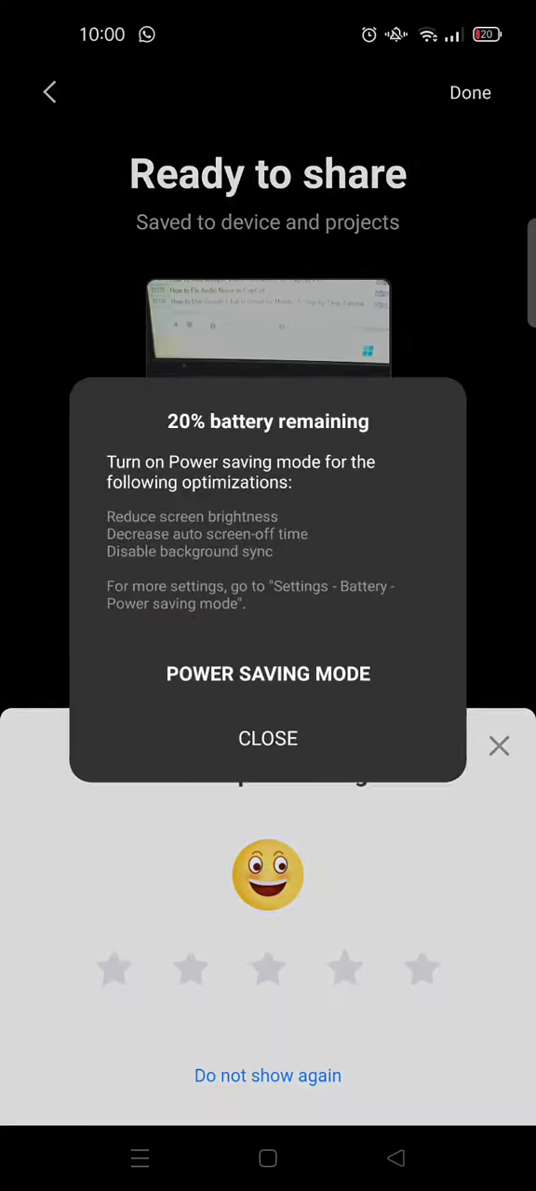
left_click(268, 738)
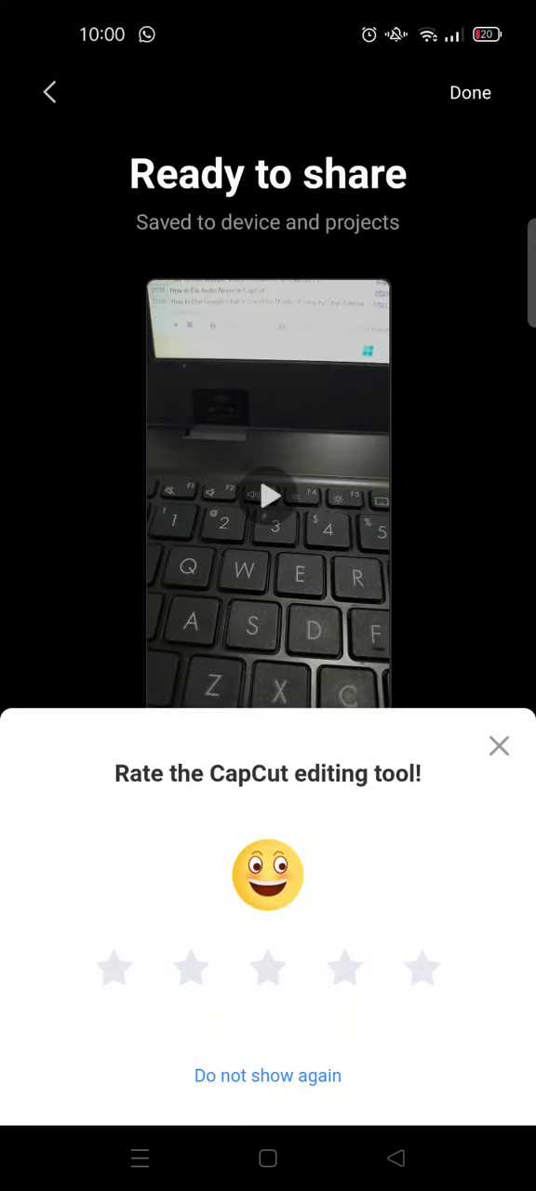